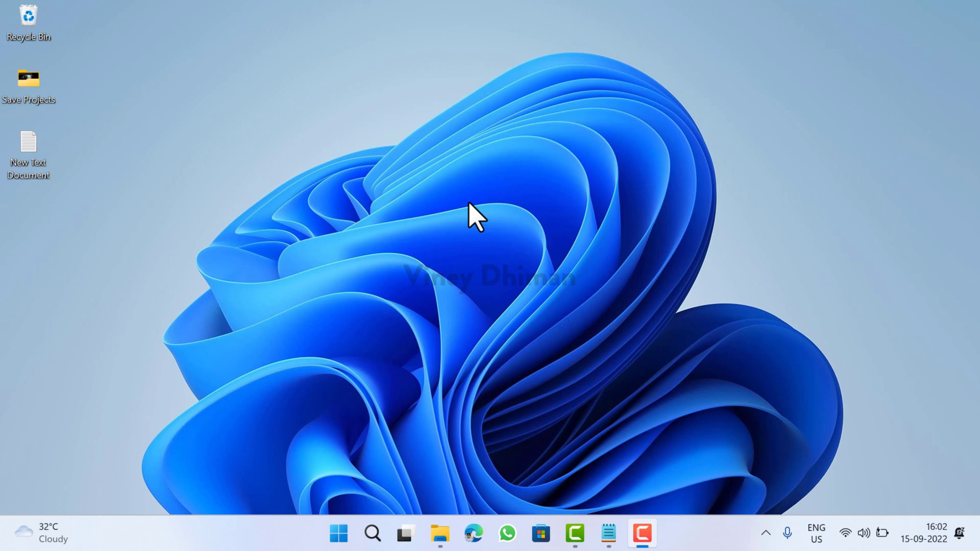
pyautogui.moveTo(725, 298)
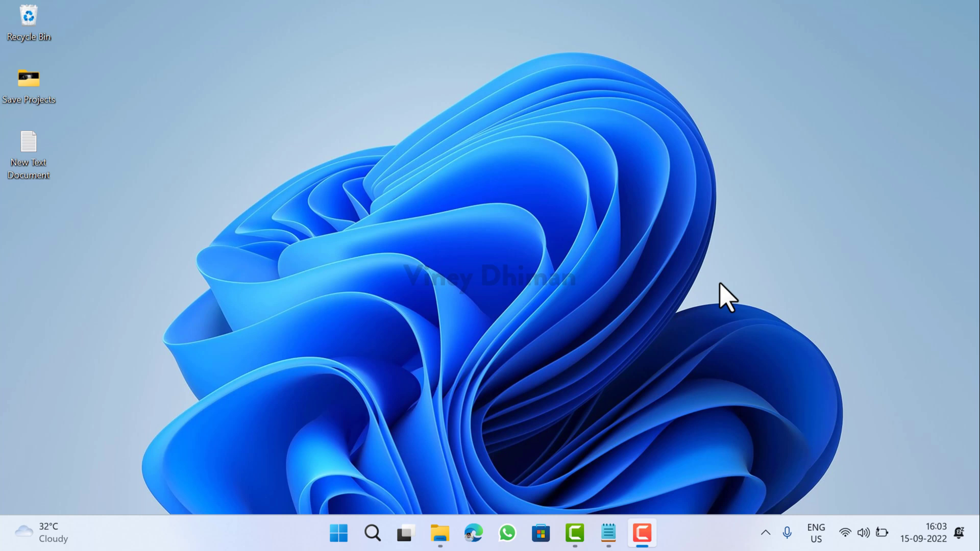
pyautogui.moveTo(741, 381)
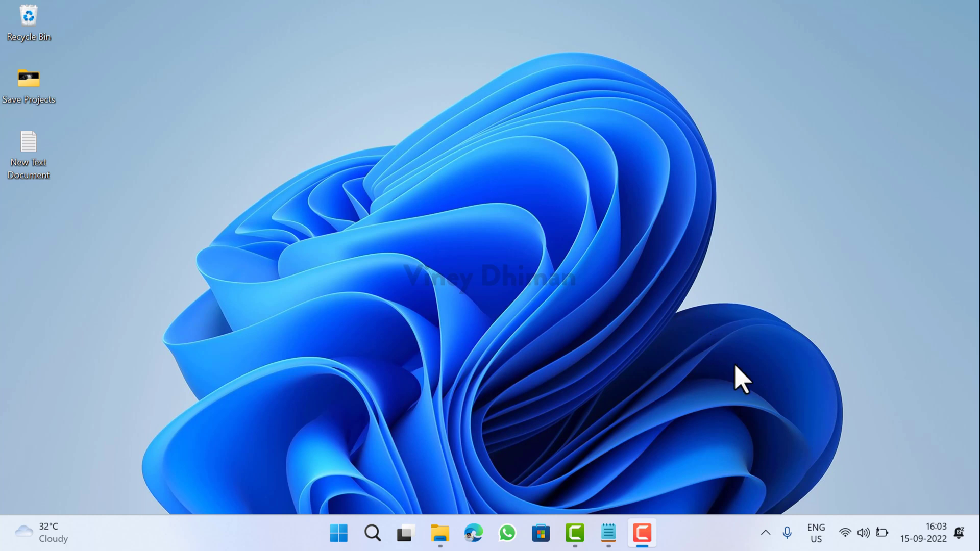
pyautogui.moveTo(427, 451)
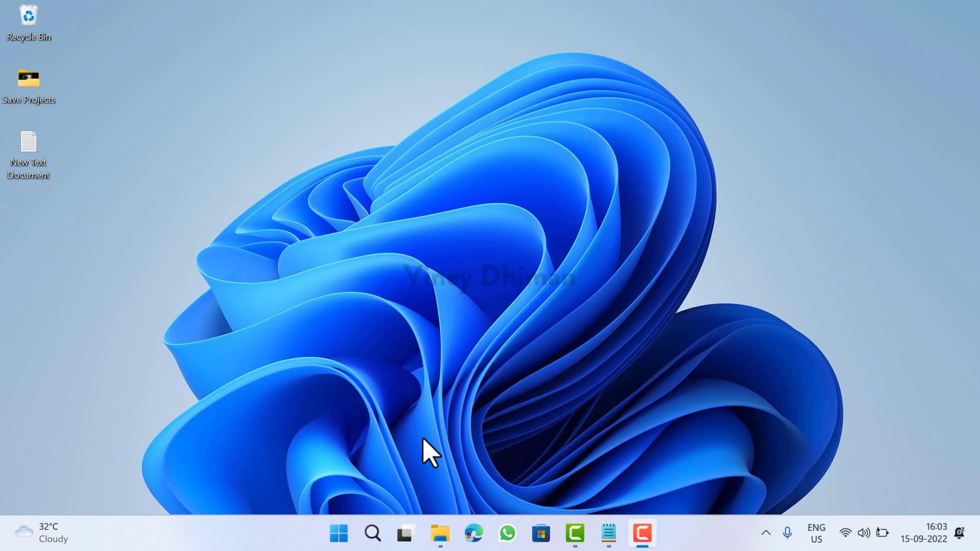
pyautogui.moveTo(434, 436)
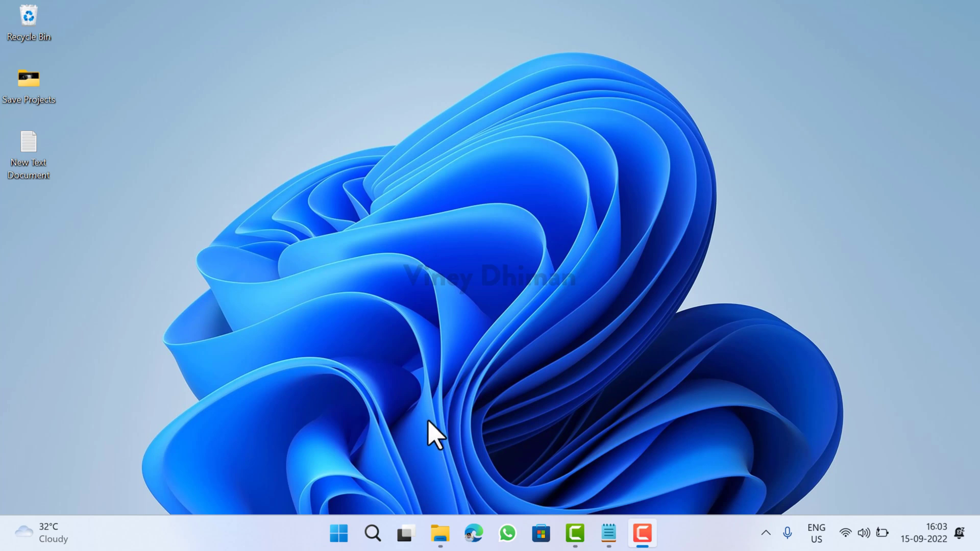
pyautogui.moveTo(454, 427)
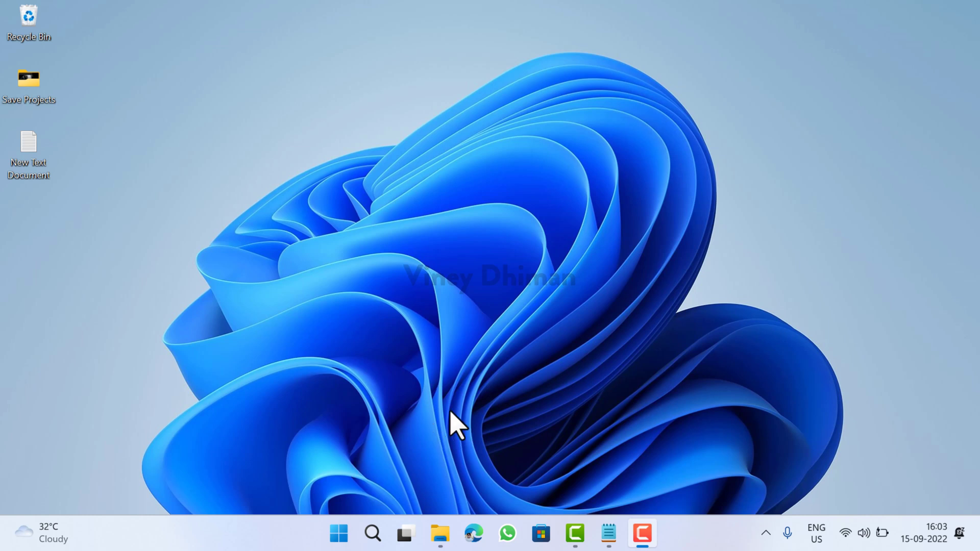
pyautogui.moveTo(534, 315)
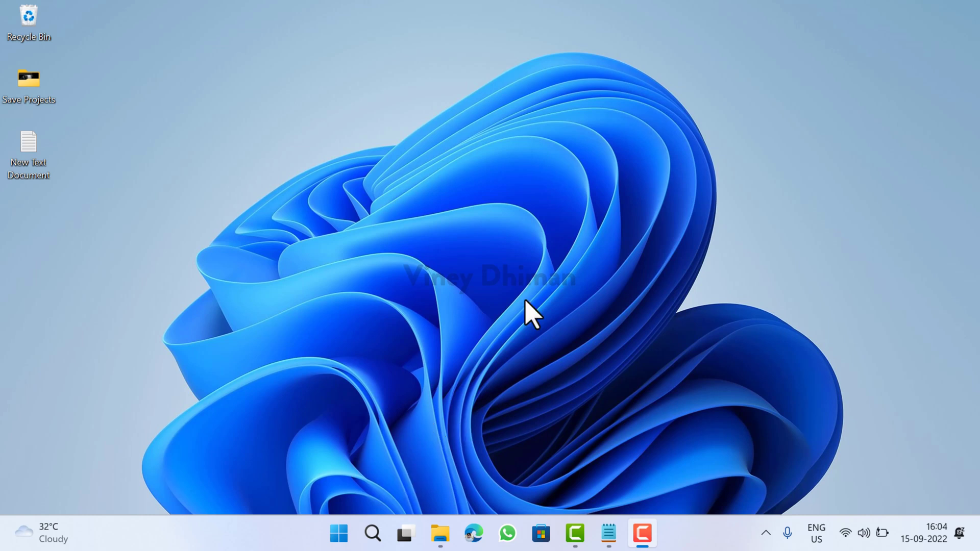
pyautogui.moveTo(456, 400)
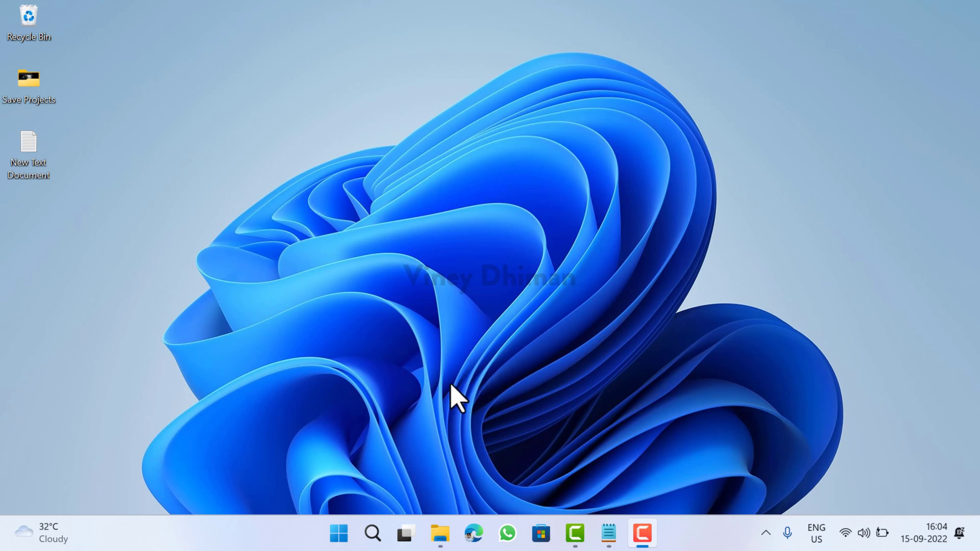
pyautogui.moveTo(428, 385)
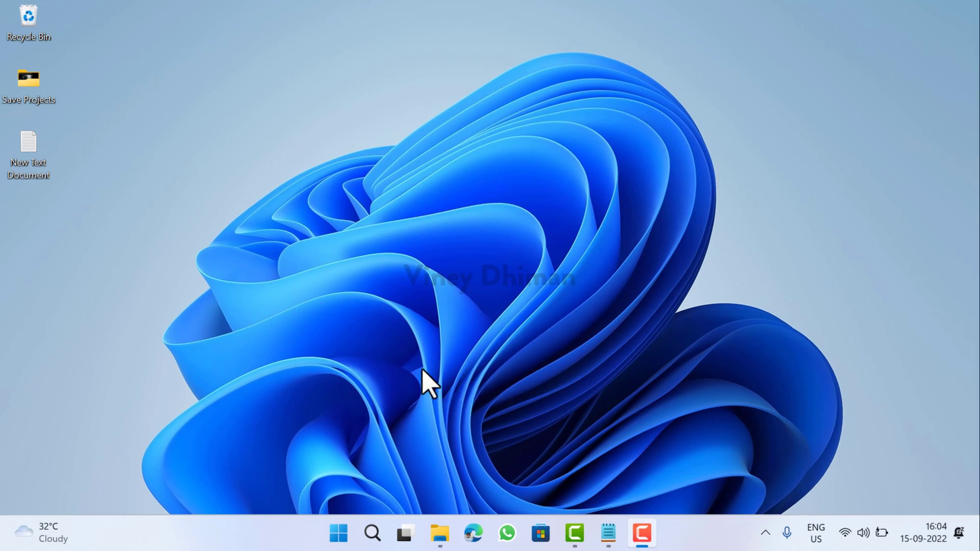
pyautogui.moveTo(575, 431)
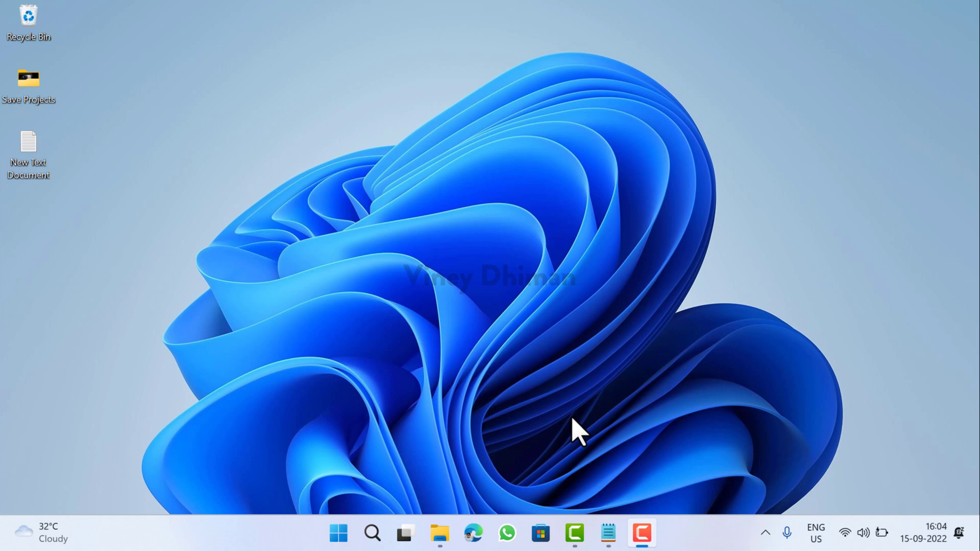
# - Browse the ViVeTool releases page, then go to This PC in File Explorer to see the drives
pyautogui.click(473, 534)
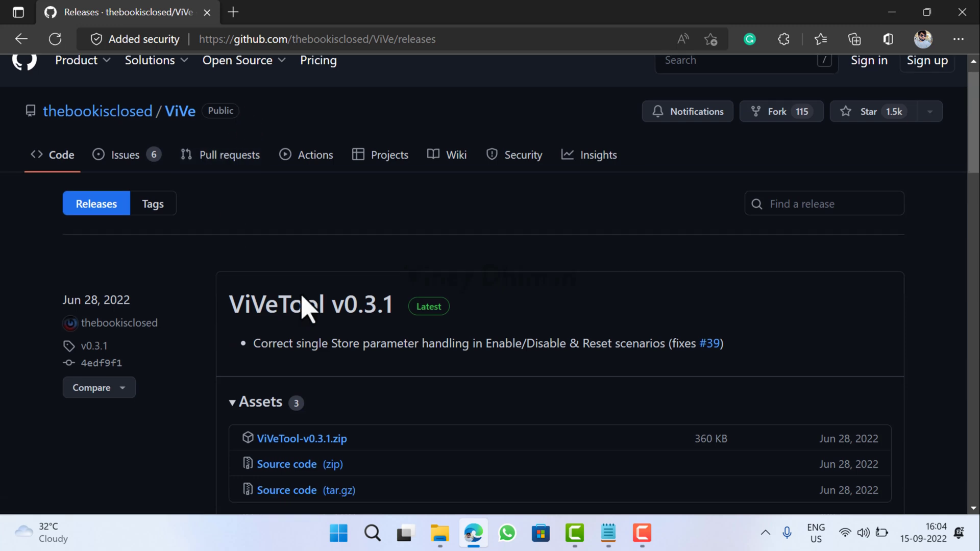
pyautogui.scroll(-3)
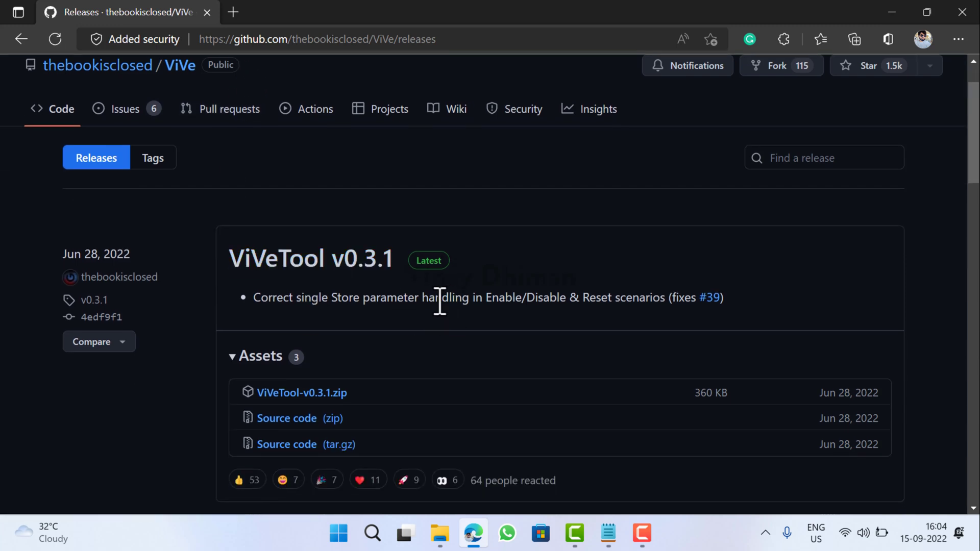
pyautogui.moveTo(294, 300)
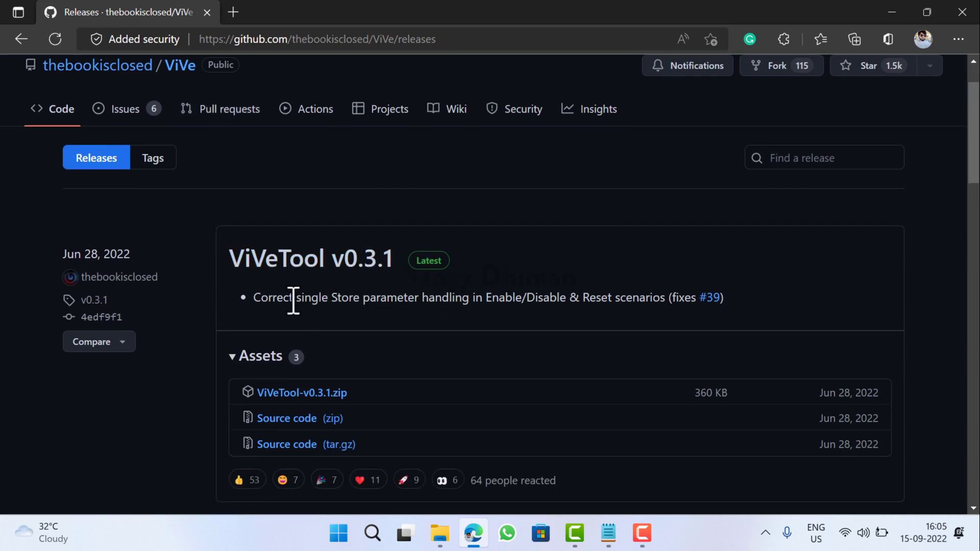
pyautogui.moveTo(369, 307)
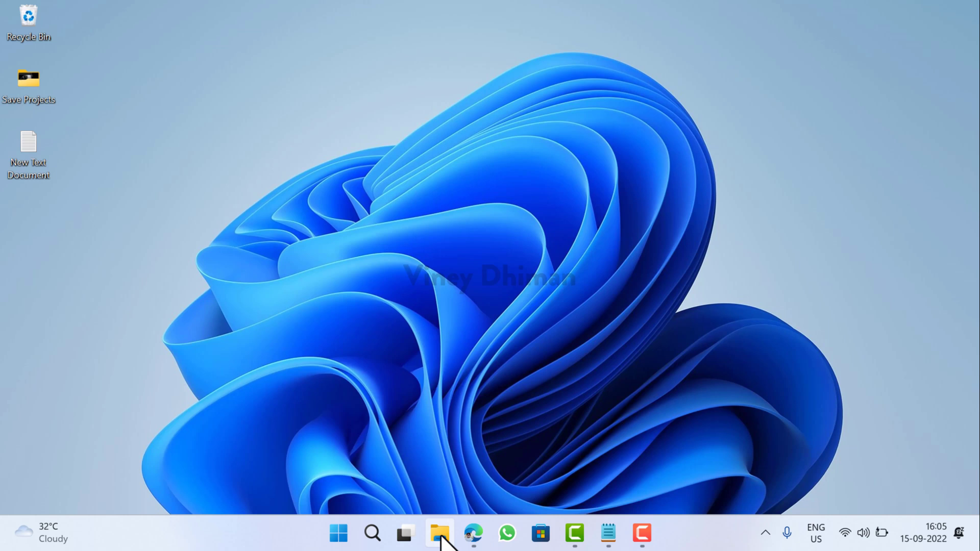
pyautogui.click(439, 533)
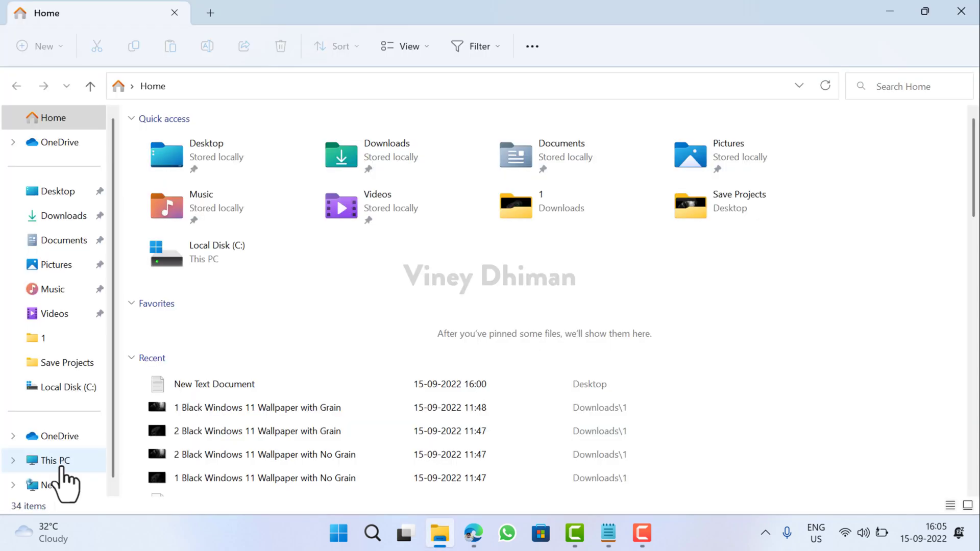
pyautogui.click(53, 460)
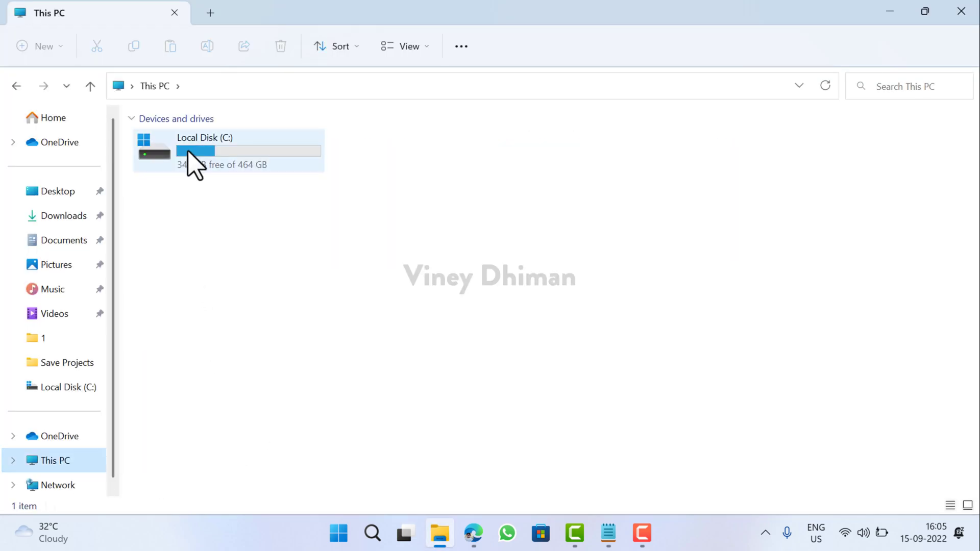
pyautogui.moveTo(219, 157)
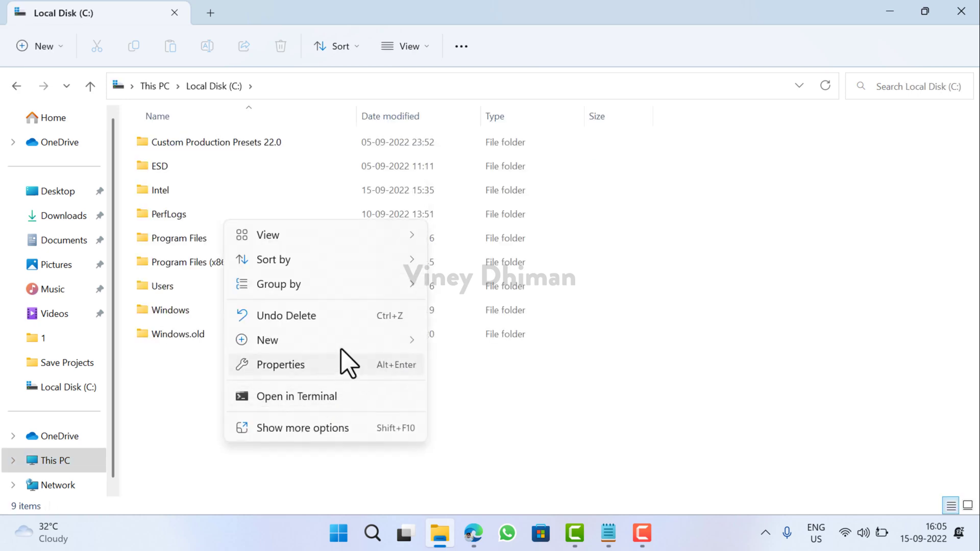
# - Create a folder named vivetool on drive C and go to Downloads
pyautogui.write('vivetool')
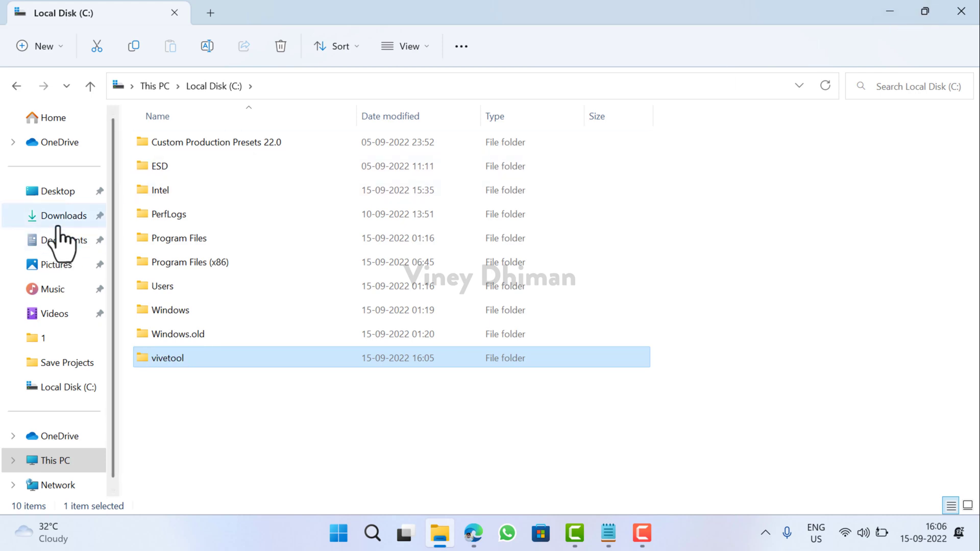
pyautogui.click(63, 215)
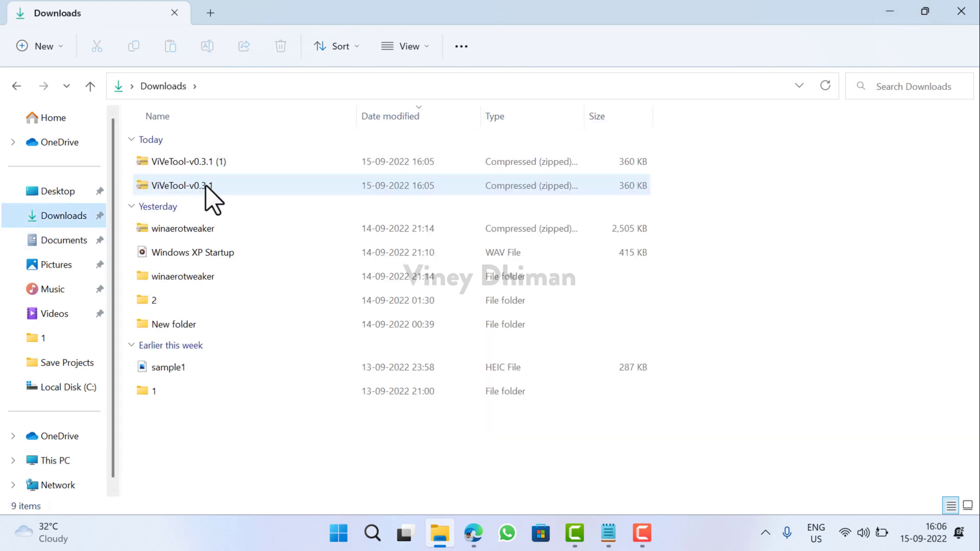
# - Extract the ViVeTool zip into C:\vivetool, review the four extracted files and close Explorer
pyautogui.rightClick(182, 185)
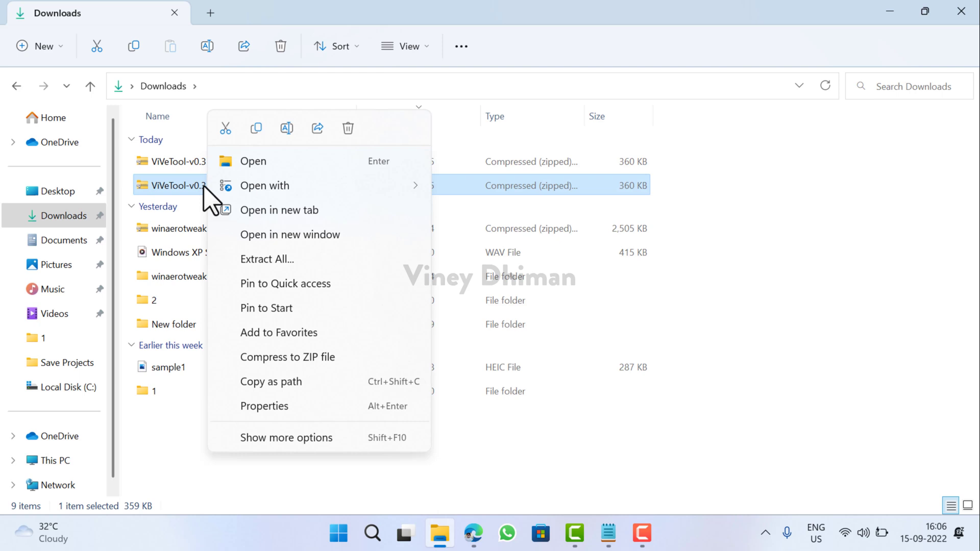
pyautogui.click(266, 259)
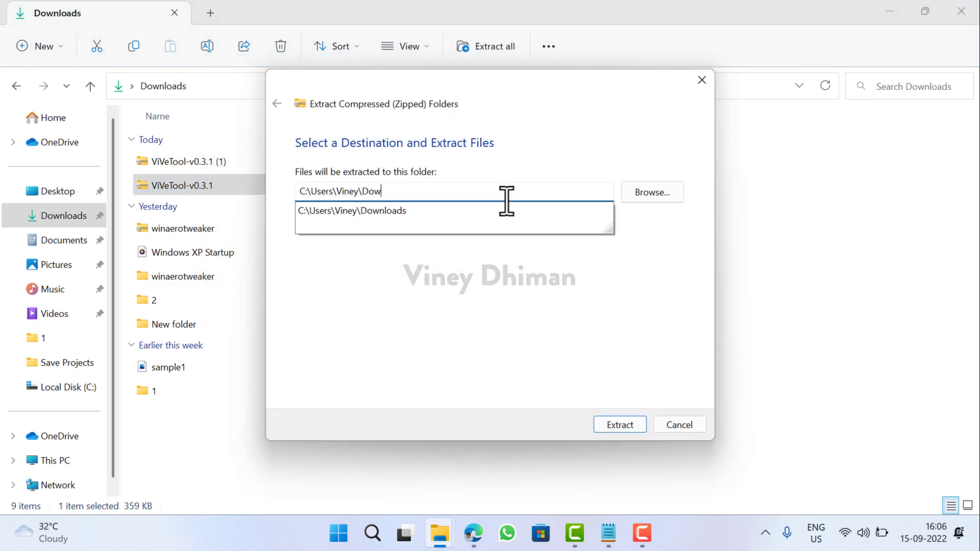
pyautogui.write('C:\\vivetool')
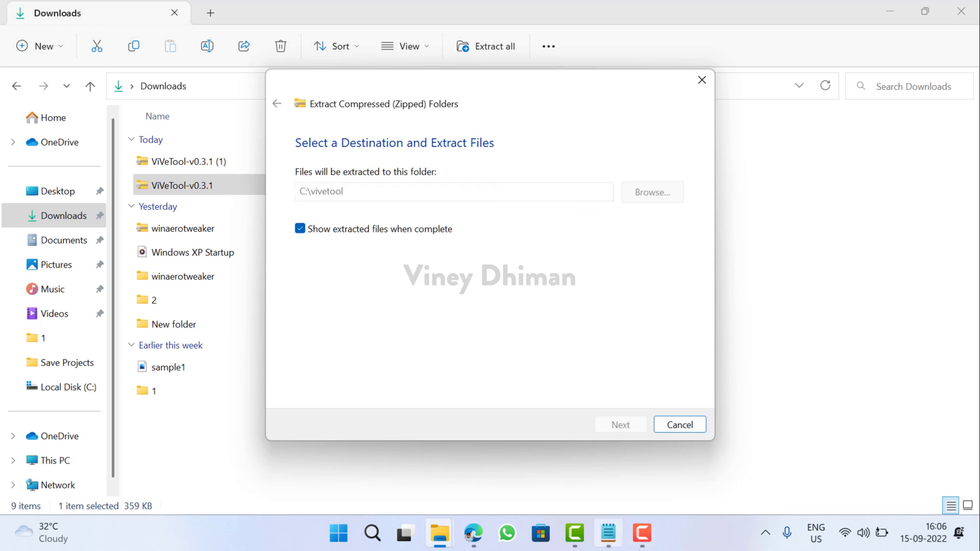
pyautogui.click(620, 425)
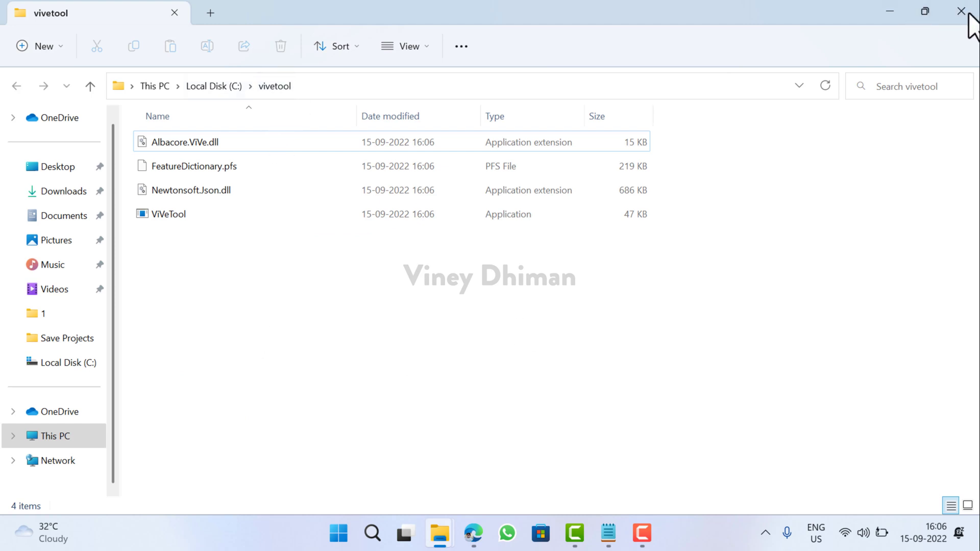
pyautogui.click(962, 11)
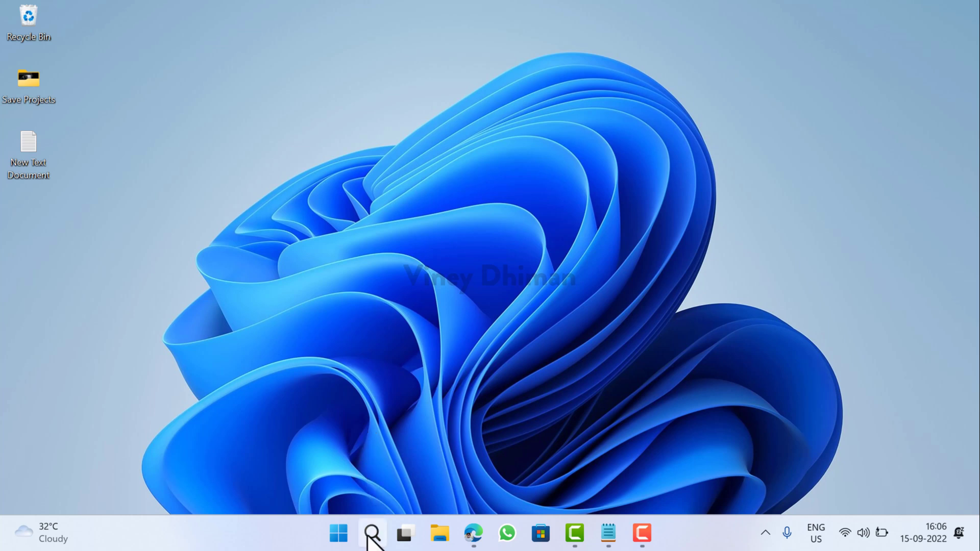
# - Run cmd as administrator and execute c:\vivetool\vivetool.exe /enable /id:34300186 successfully
pyautogui.click(372, 533)
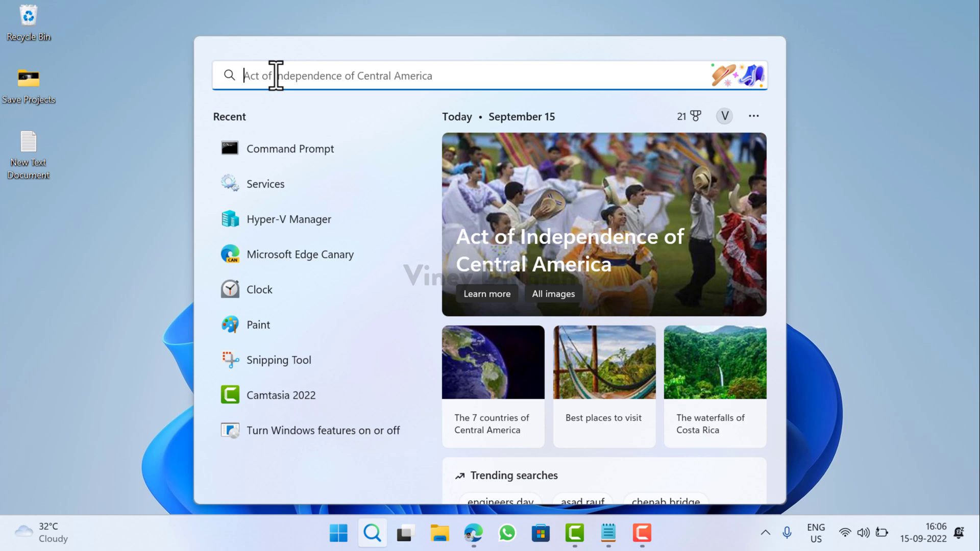
pyautogui.write('cmd')
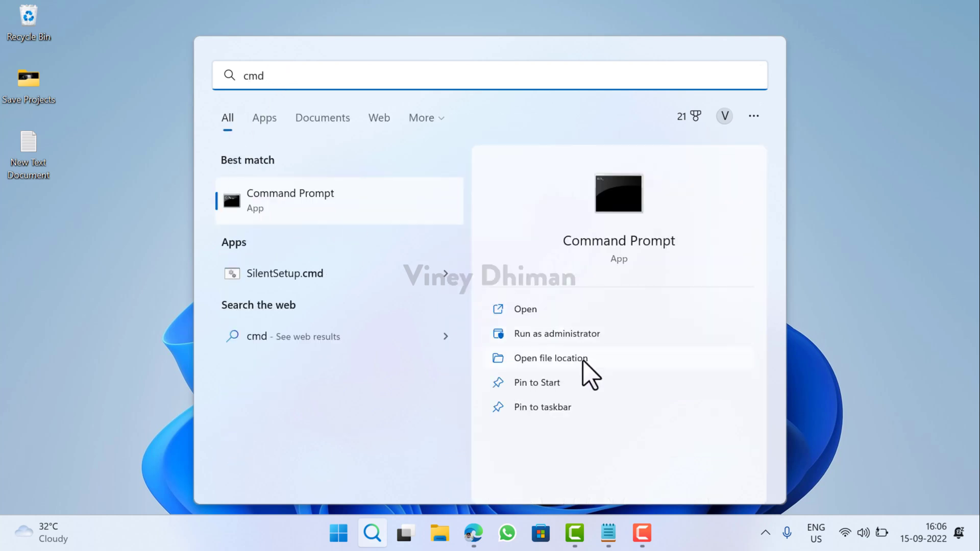
pyautogui.click(555, 333)
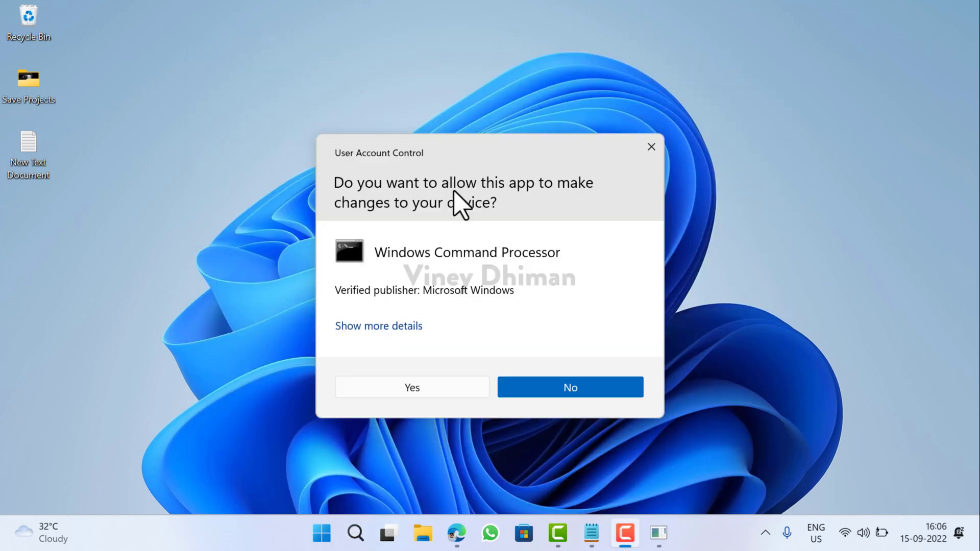
pyautogui.click(411, 387)
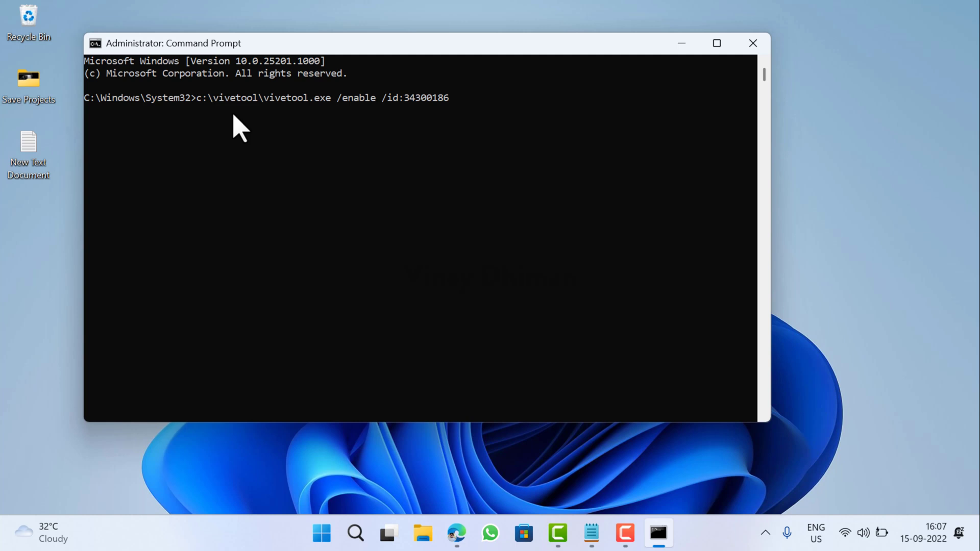
pyautogui.moveTo(468, 150)
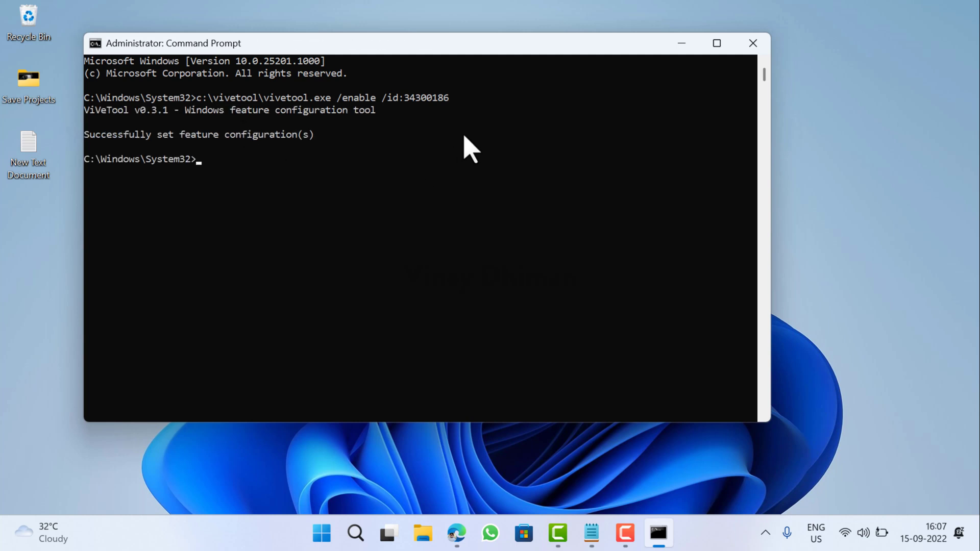
pyautogui.click(320, 533)
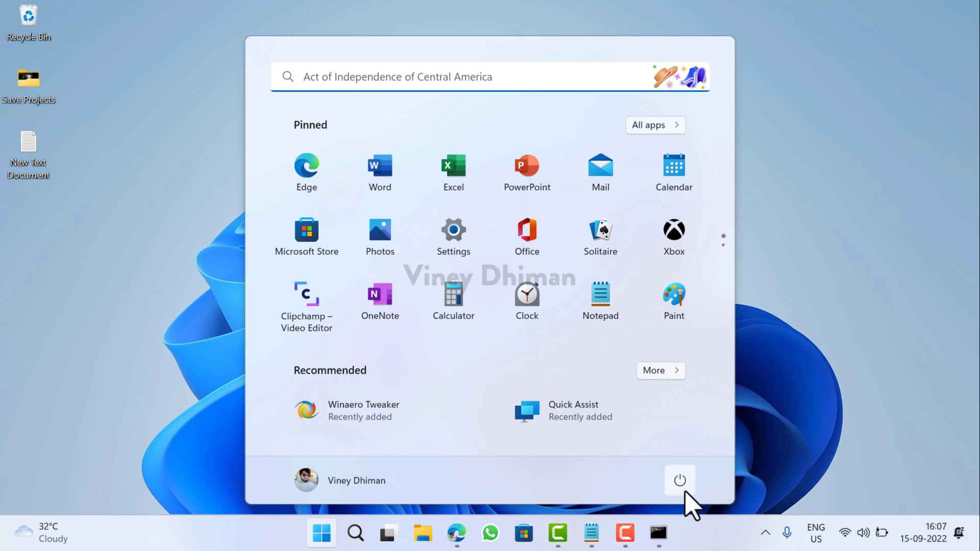
# - Restart the PC from the Start menu power options
pyautogui.click(680, 481)
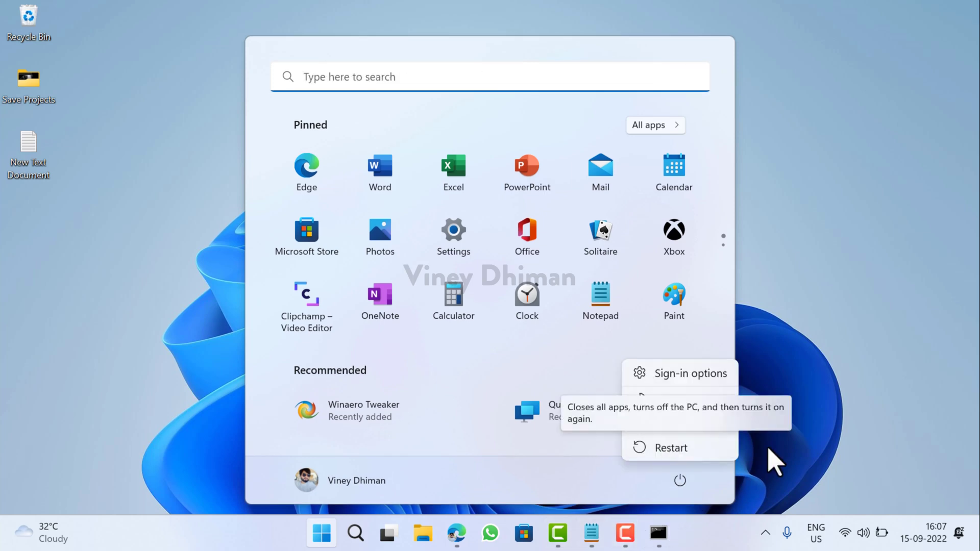
pyautogui.click(669, 447)
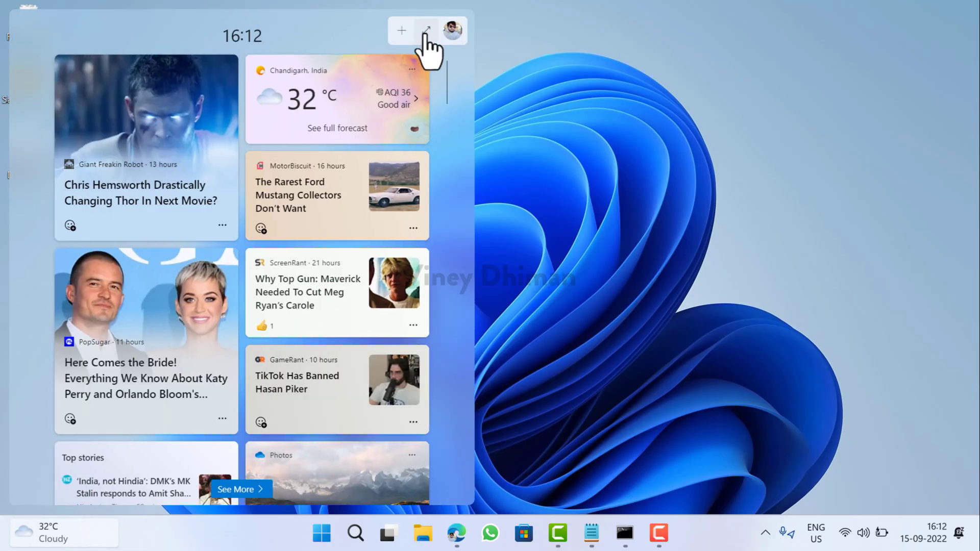
pyautogui.click(426, 30)
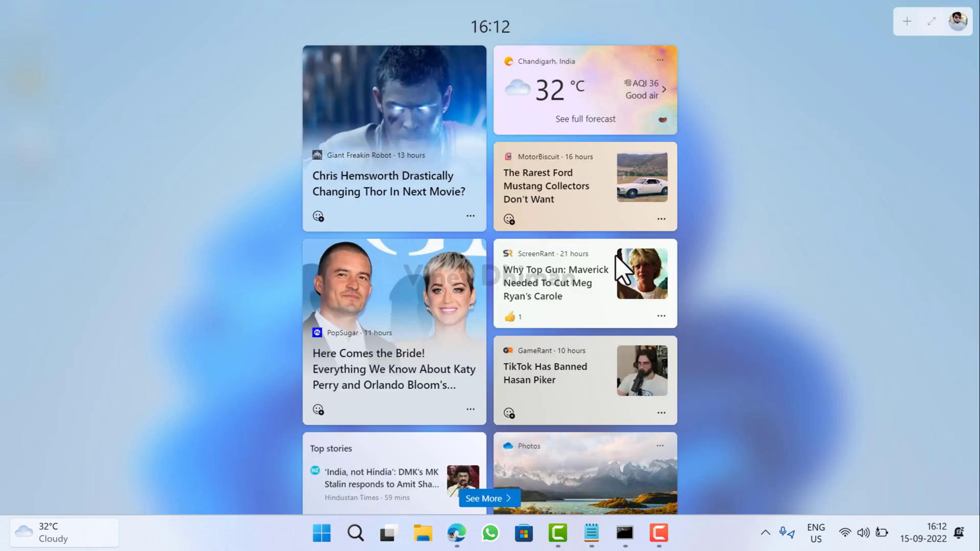
pyautogui.click(930, 20)
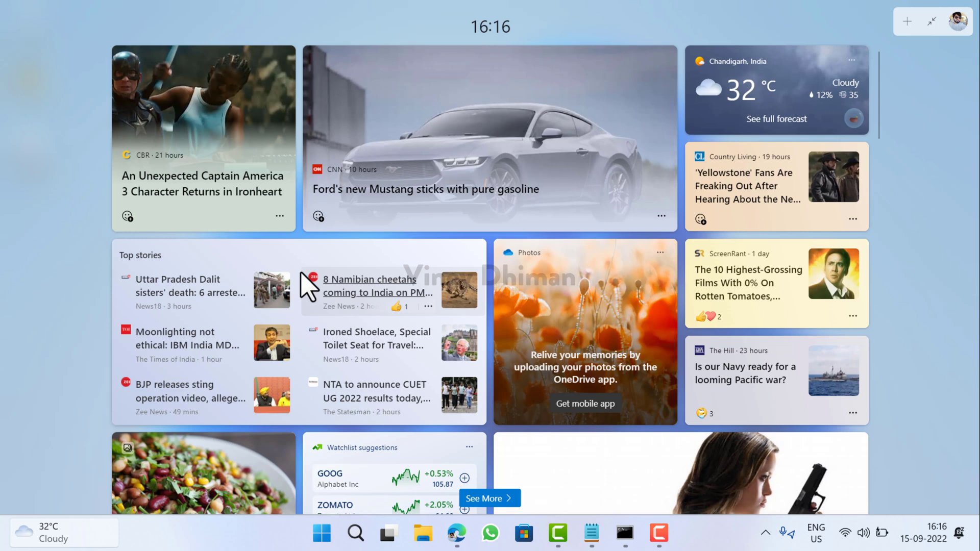
pyautogui.scroll(-3)
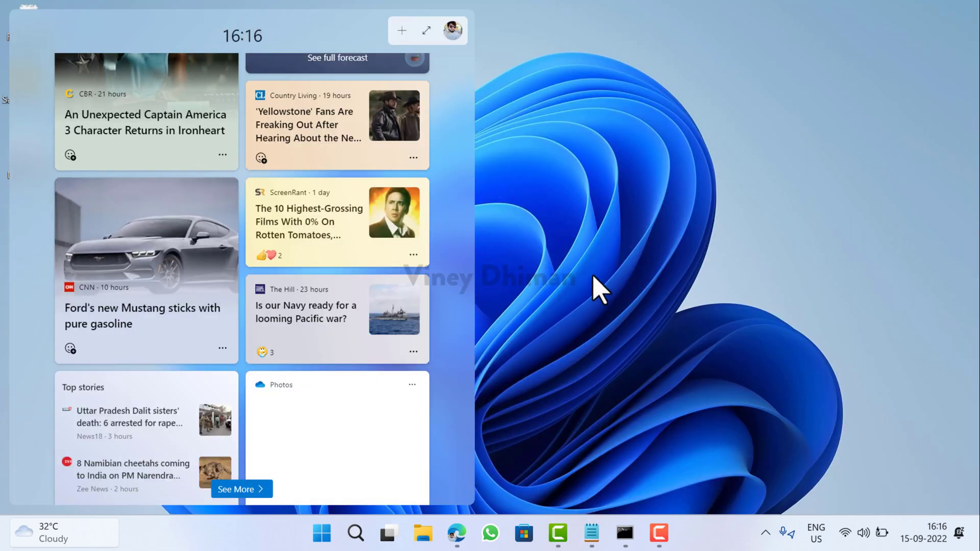
pyautogui.moveTo(657, 331)
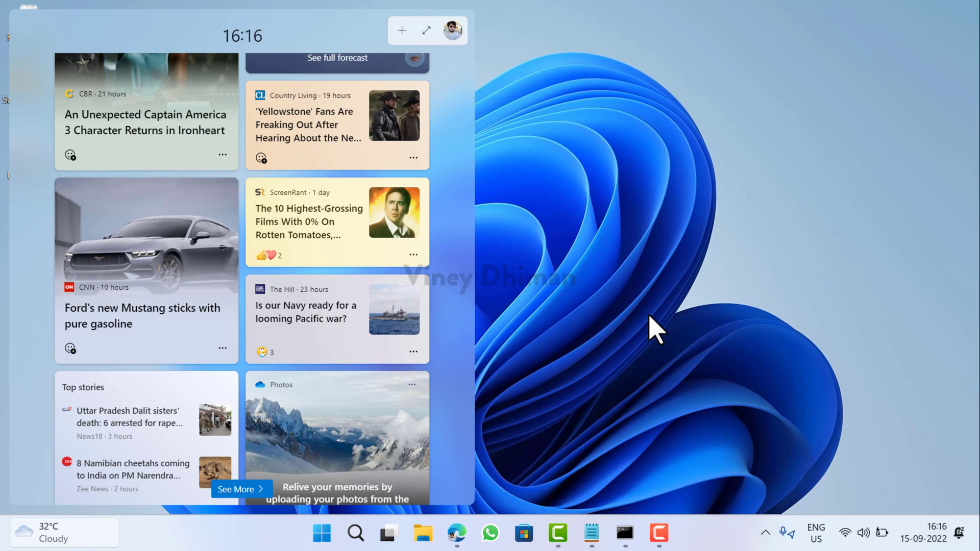
pyautogui.moveTo(668, 356)
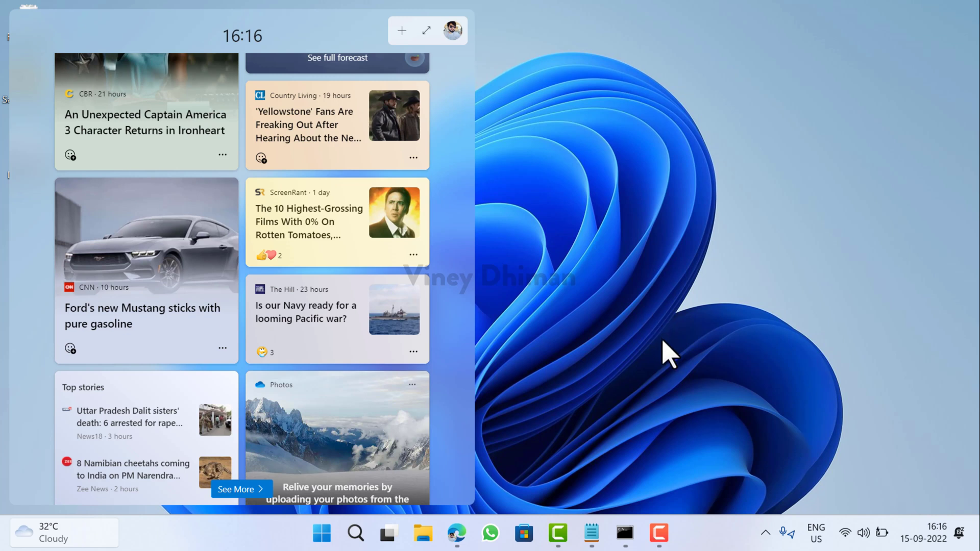
pyautogui.moveTo(745, 369)
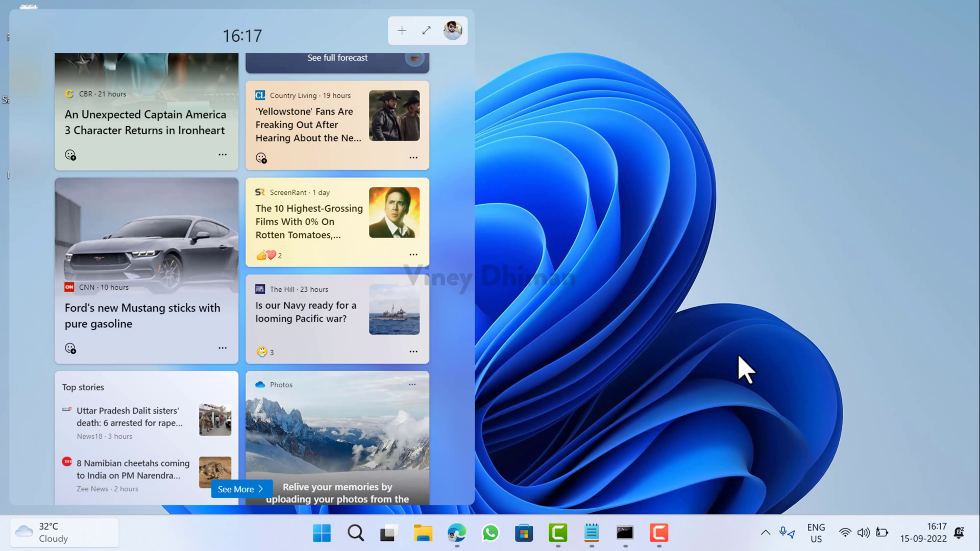
pyautogui.moveTo(775, 378)
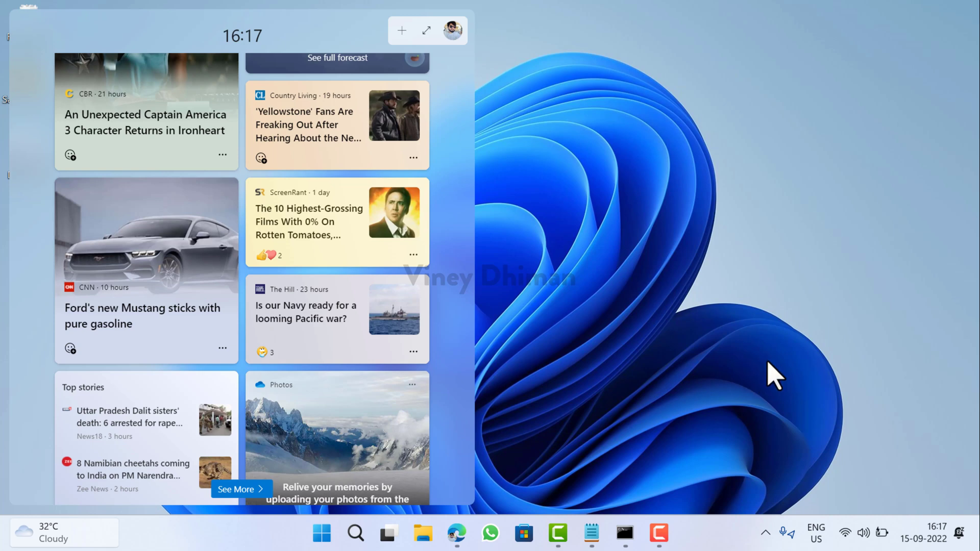